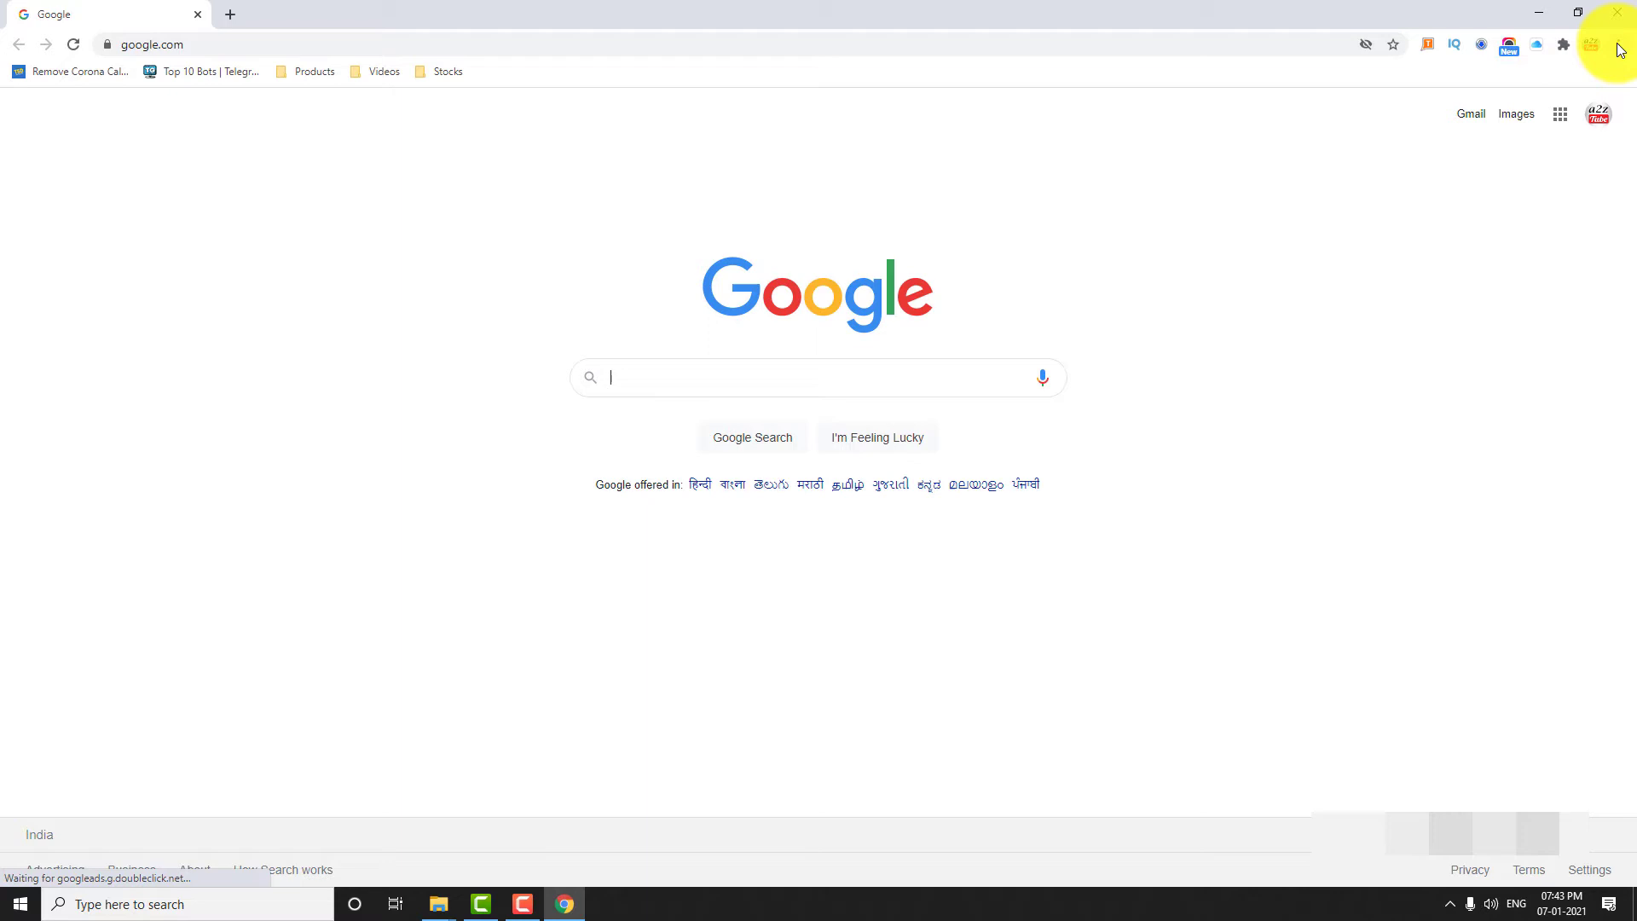
Reach the Privacy and security section of Chrome's settings via the main menu
click(1617, 50)
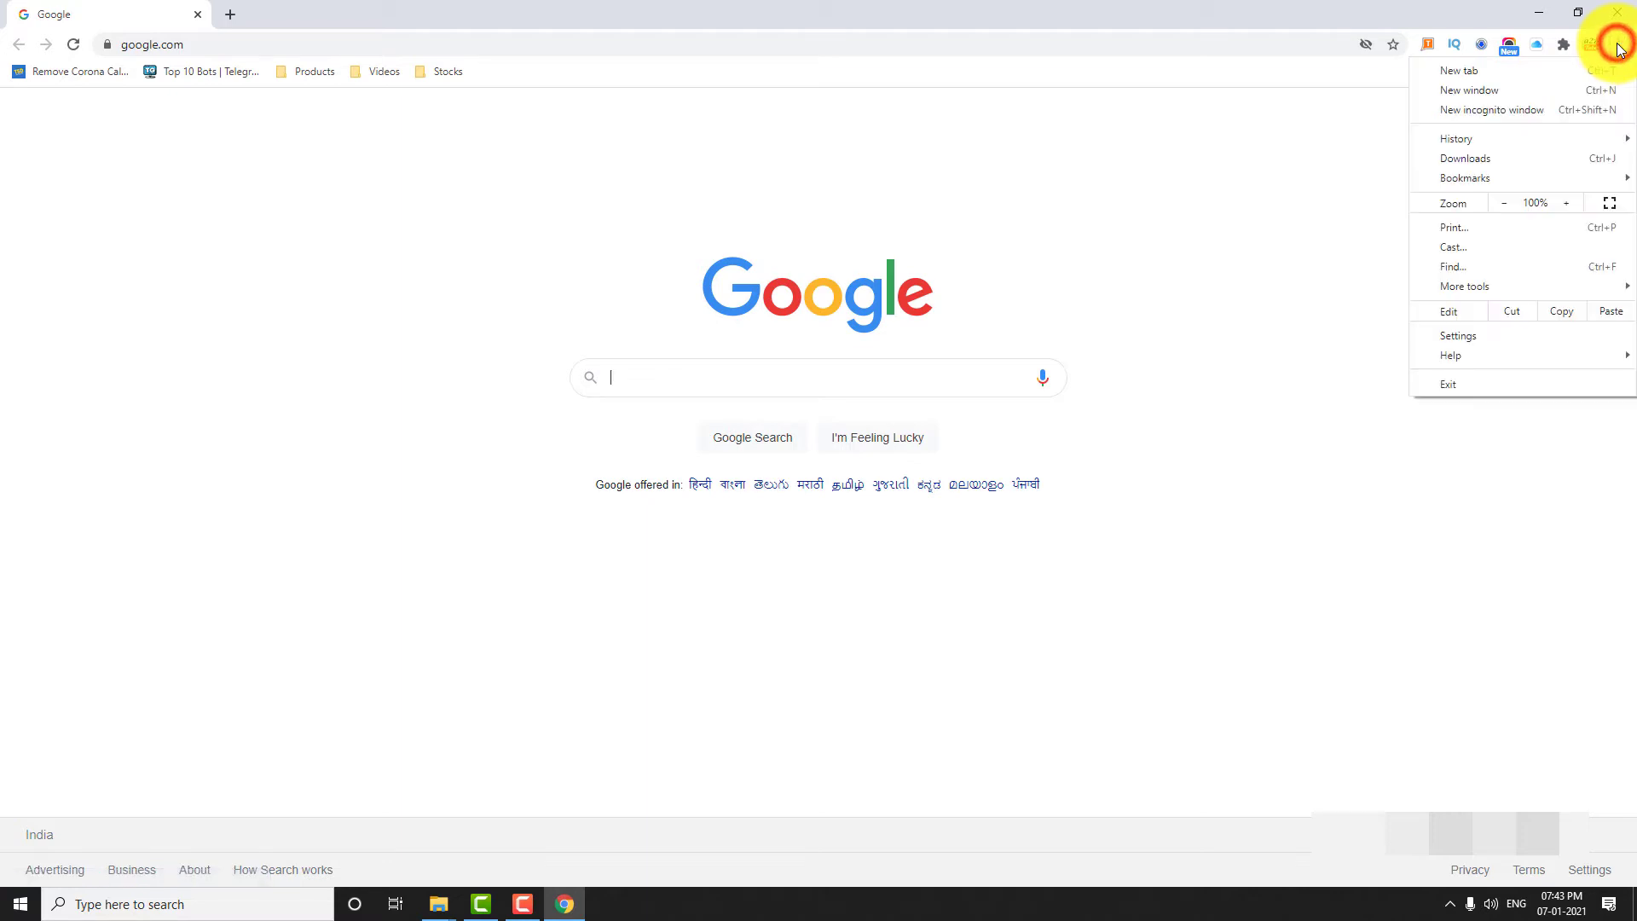
click(1458, 336)
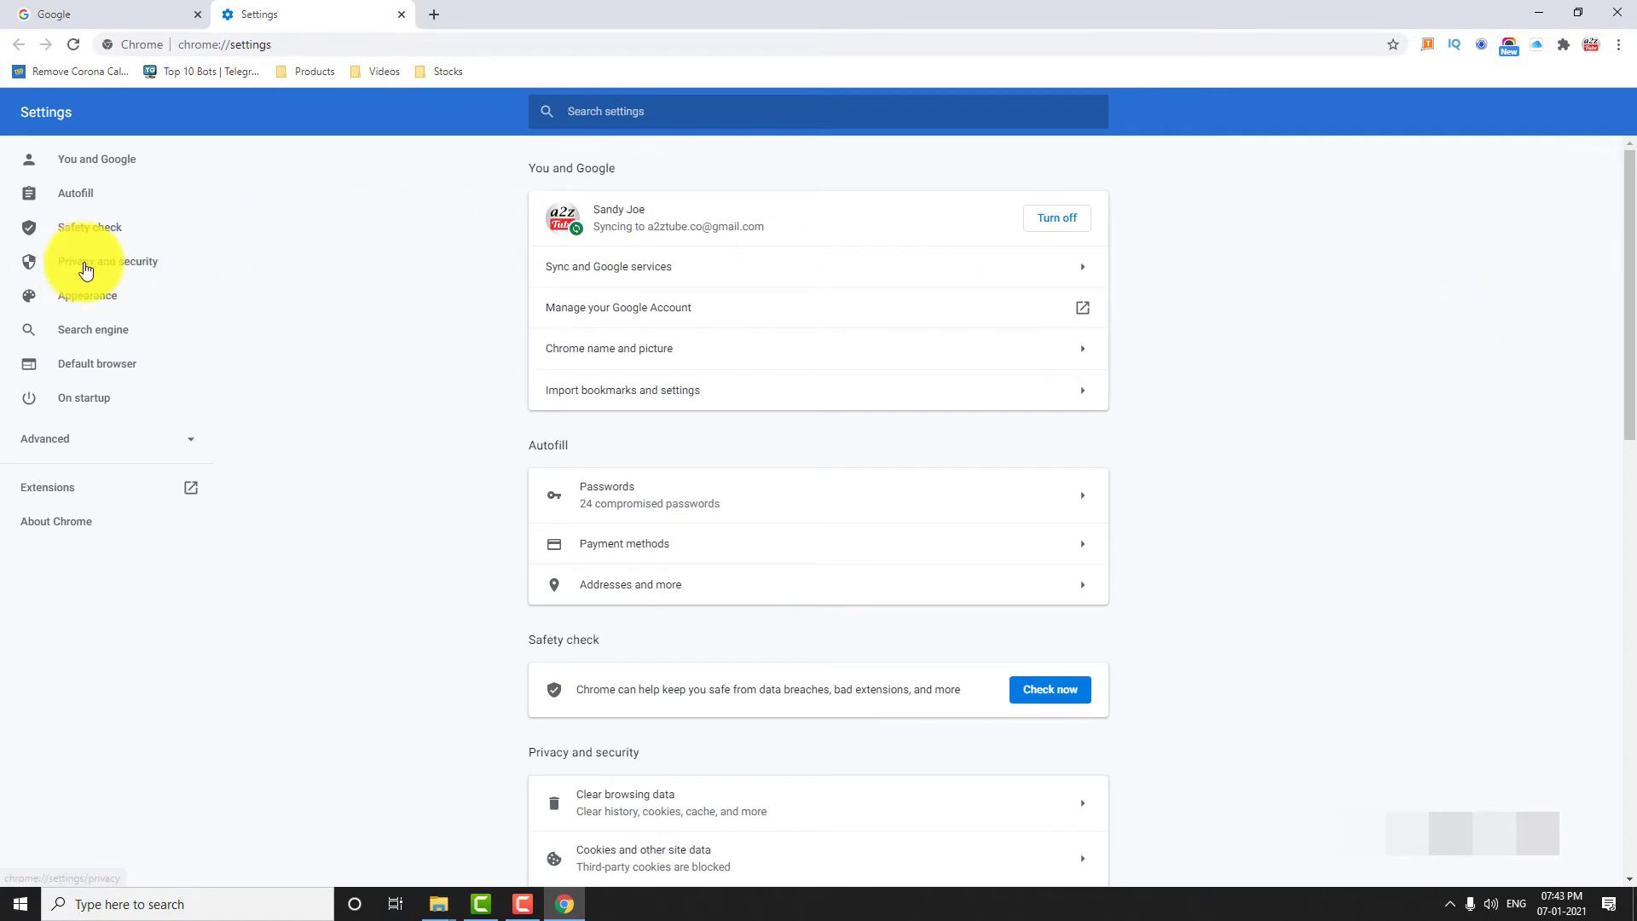
click(108, 261)
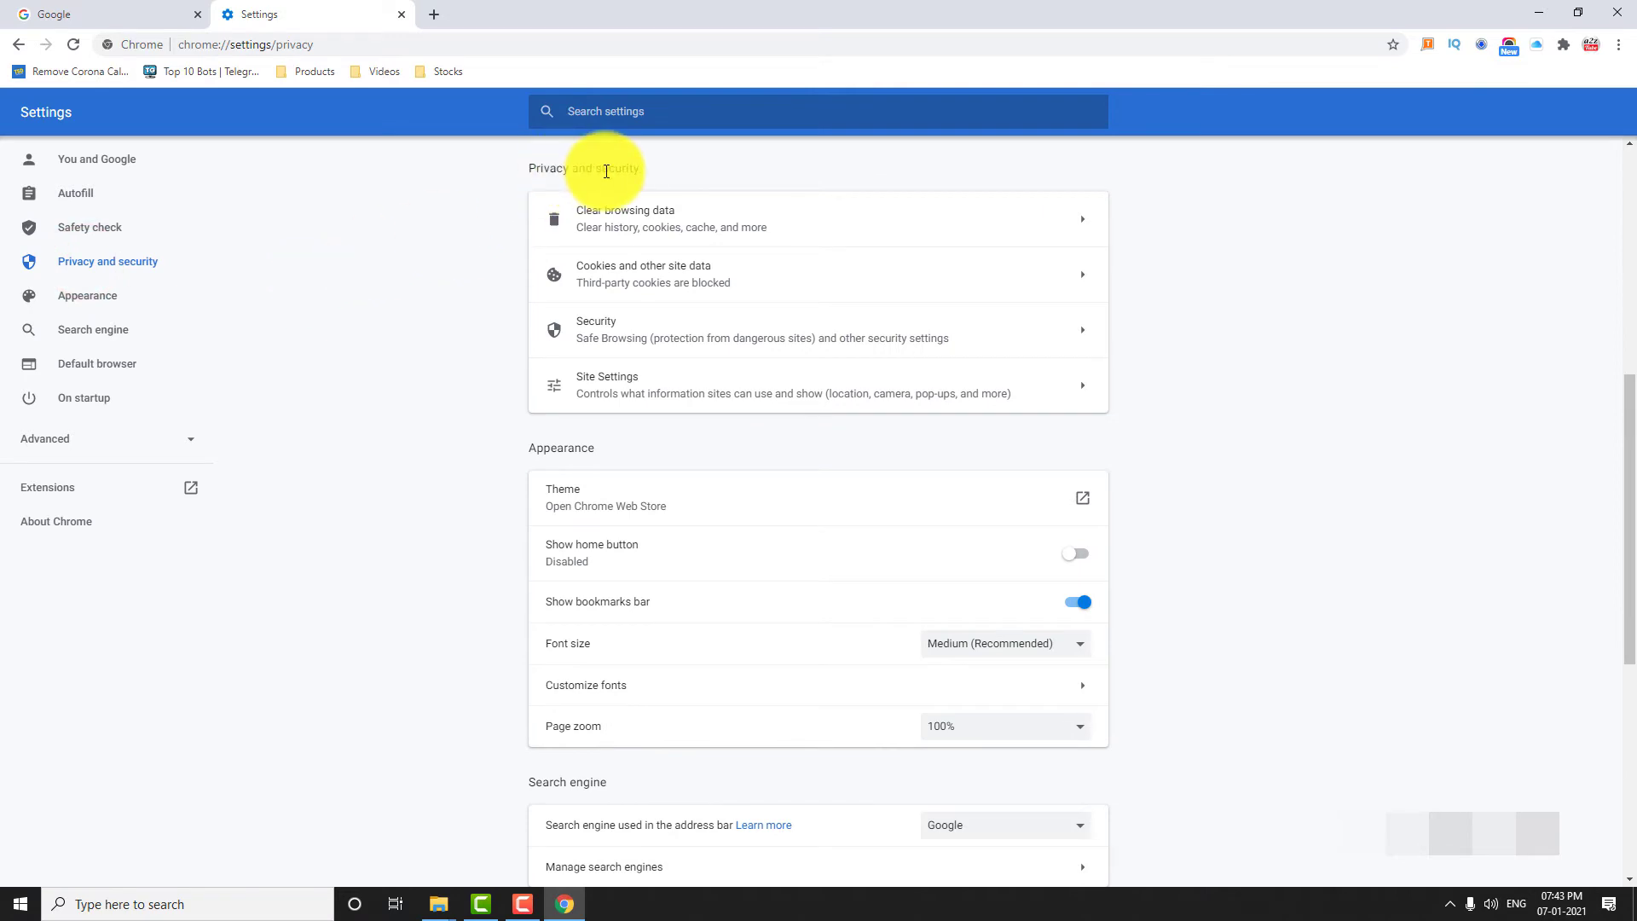
mouse_move(631, 389)
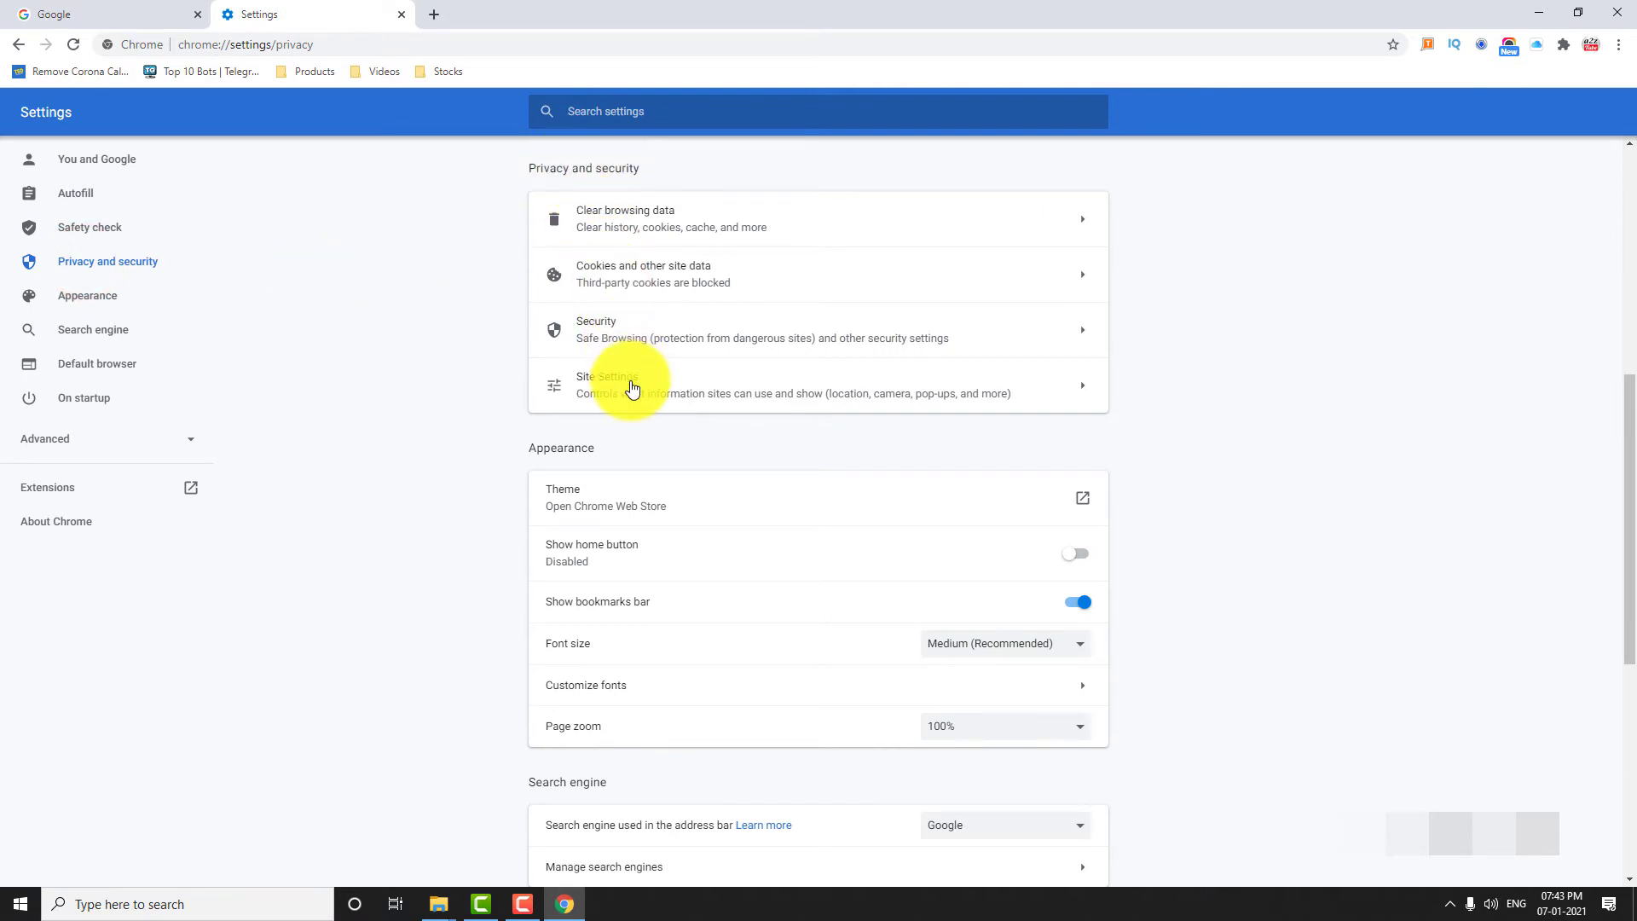
In Site Settings > Notifications, switch off 'Sites can ask to send notifications'
click(607, 383)
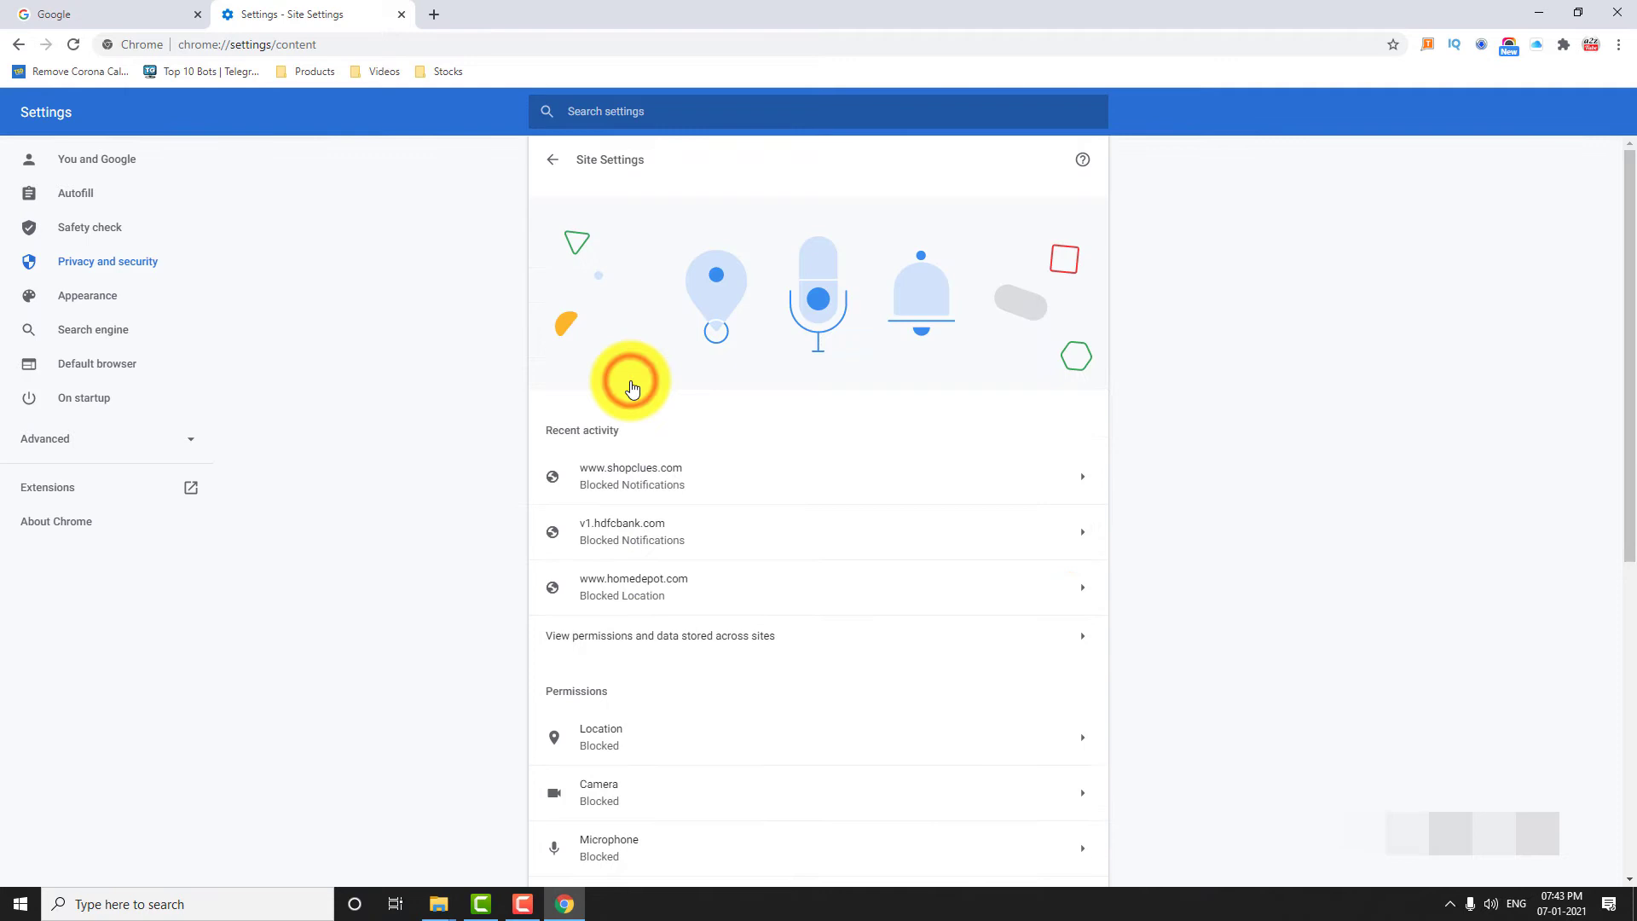
scroll(down, 3)
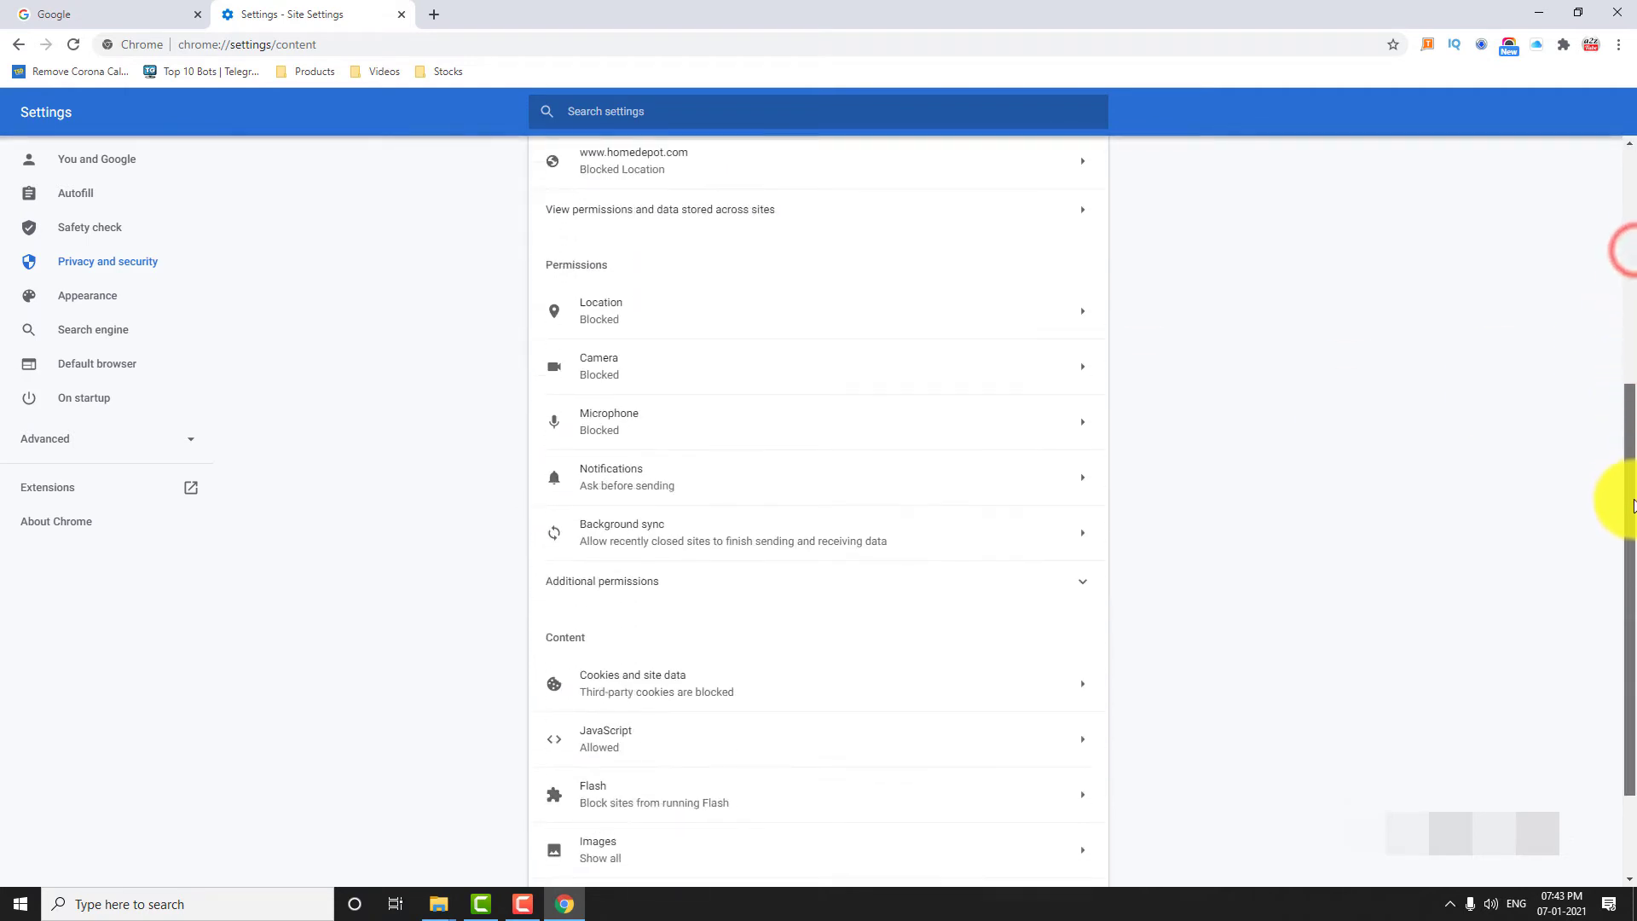
scroll(down, 3)
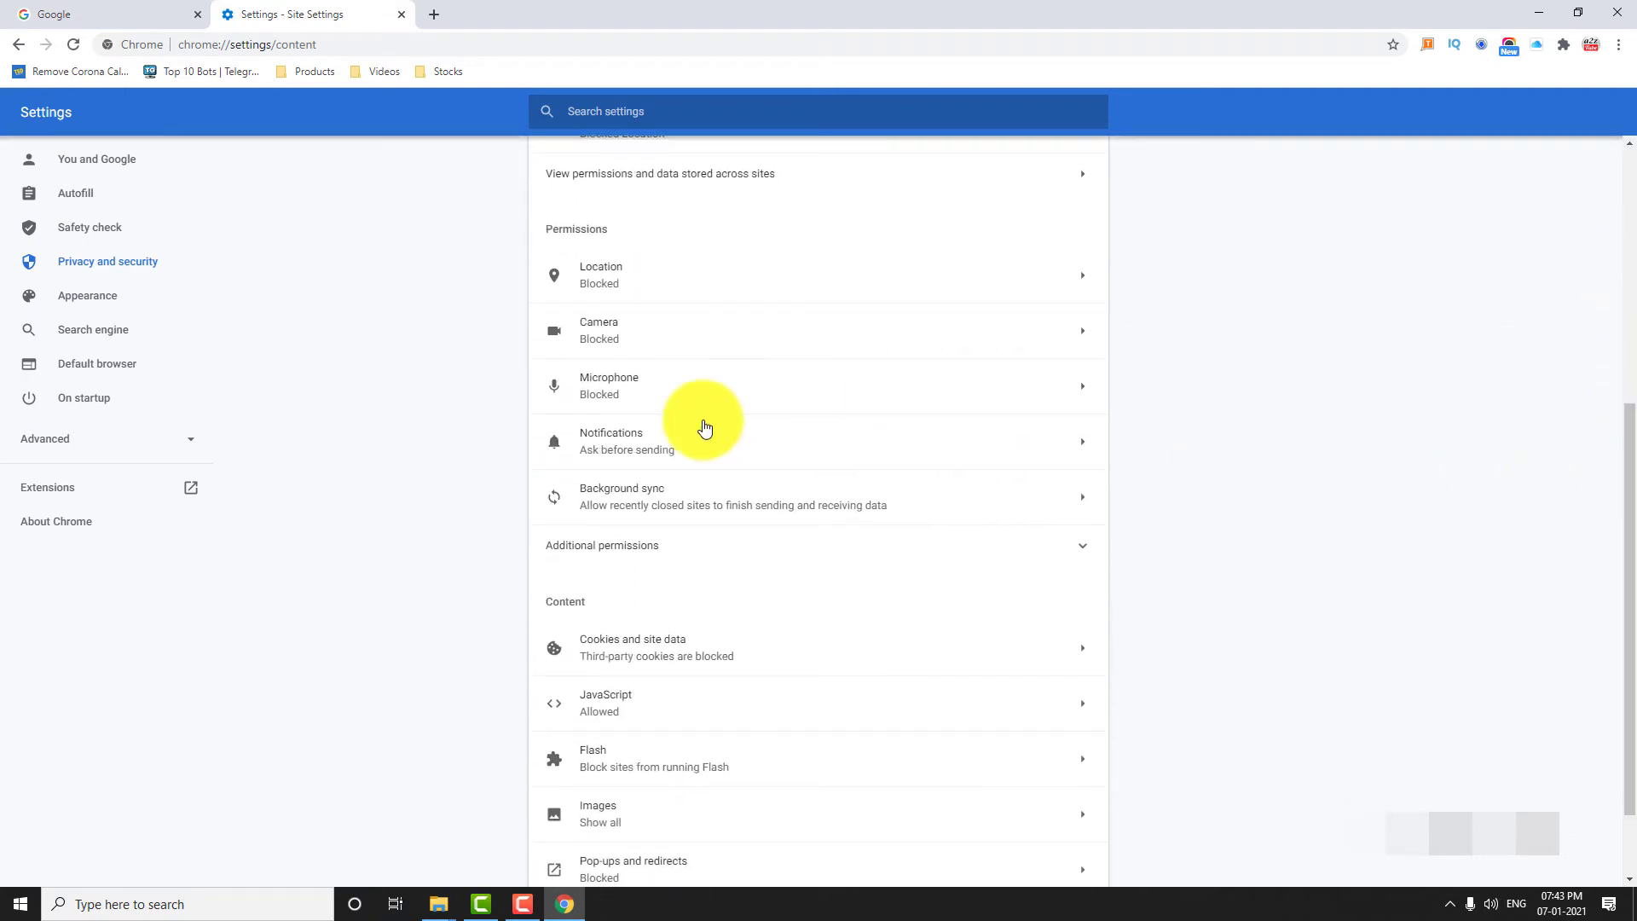
click(704, 440)
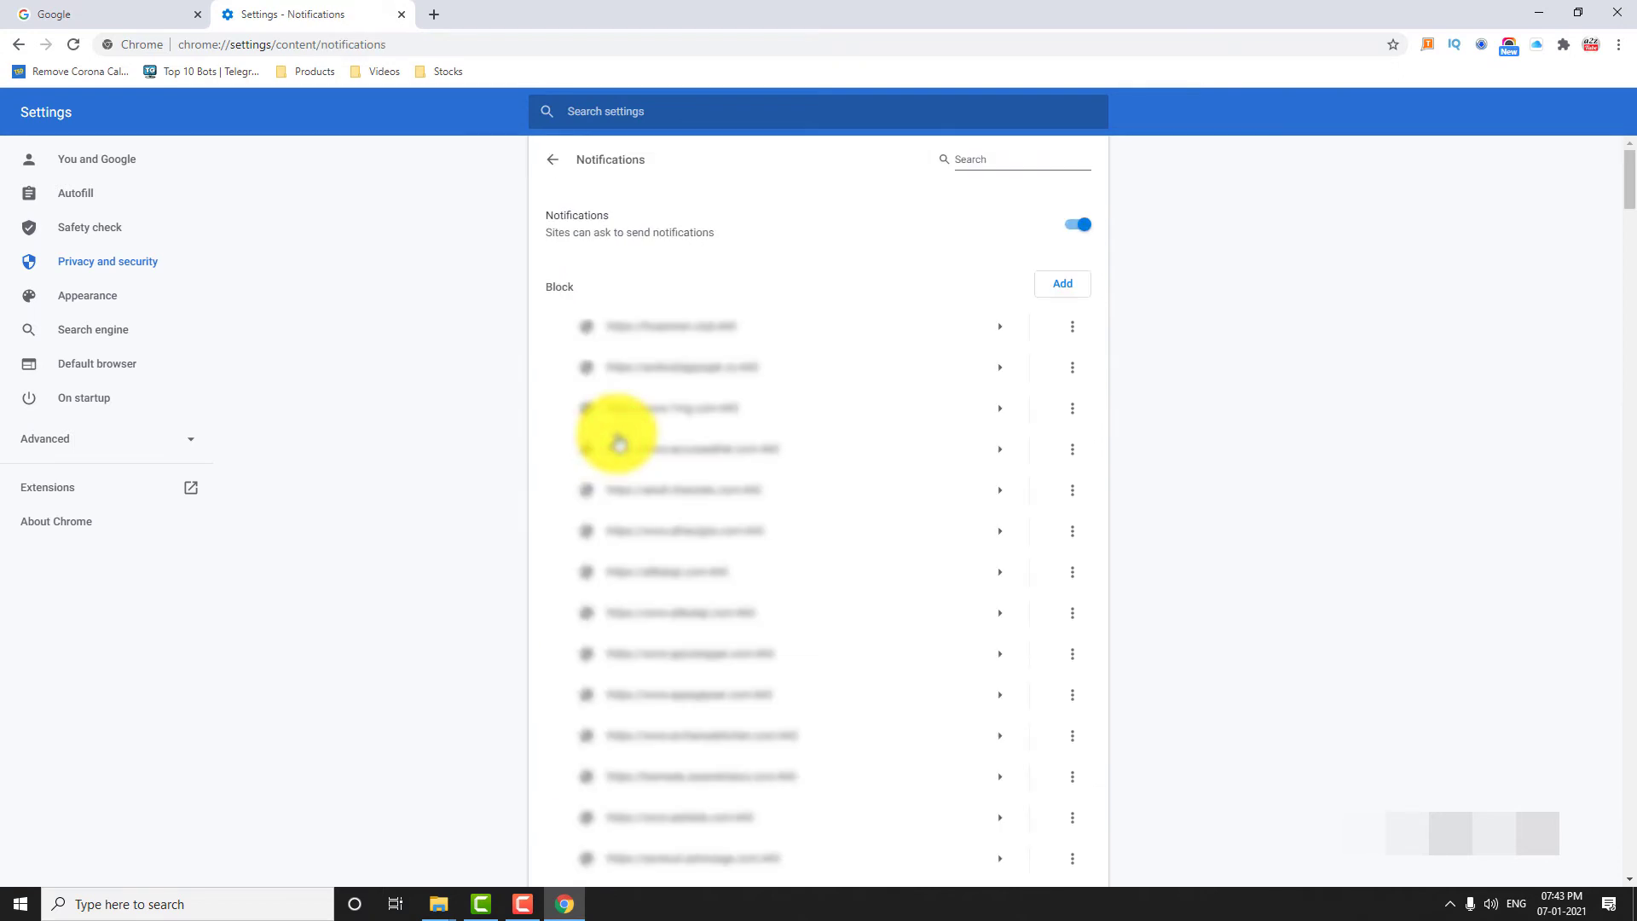
mouse_move(545, 225)
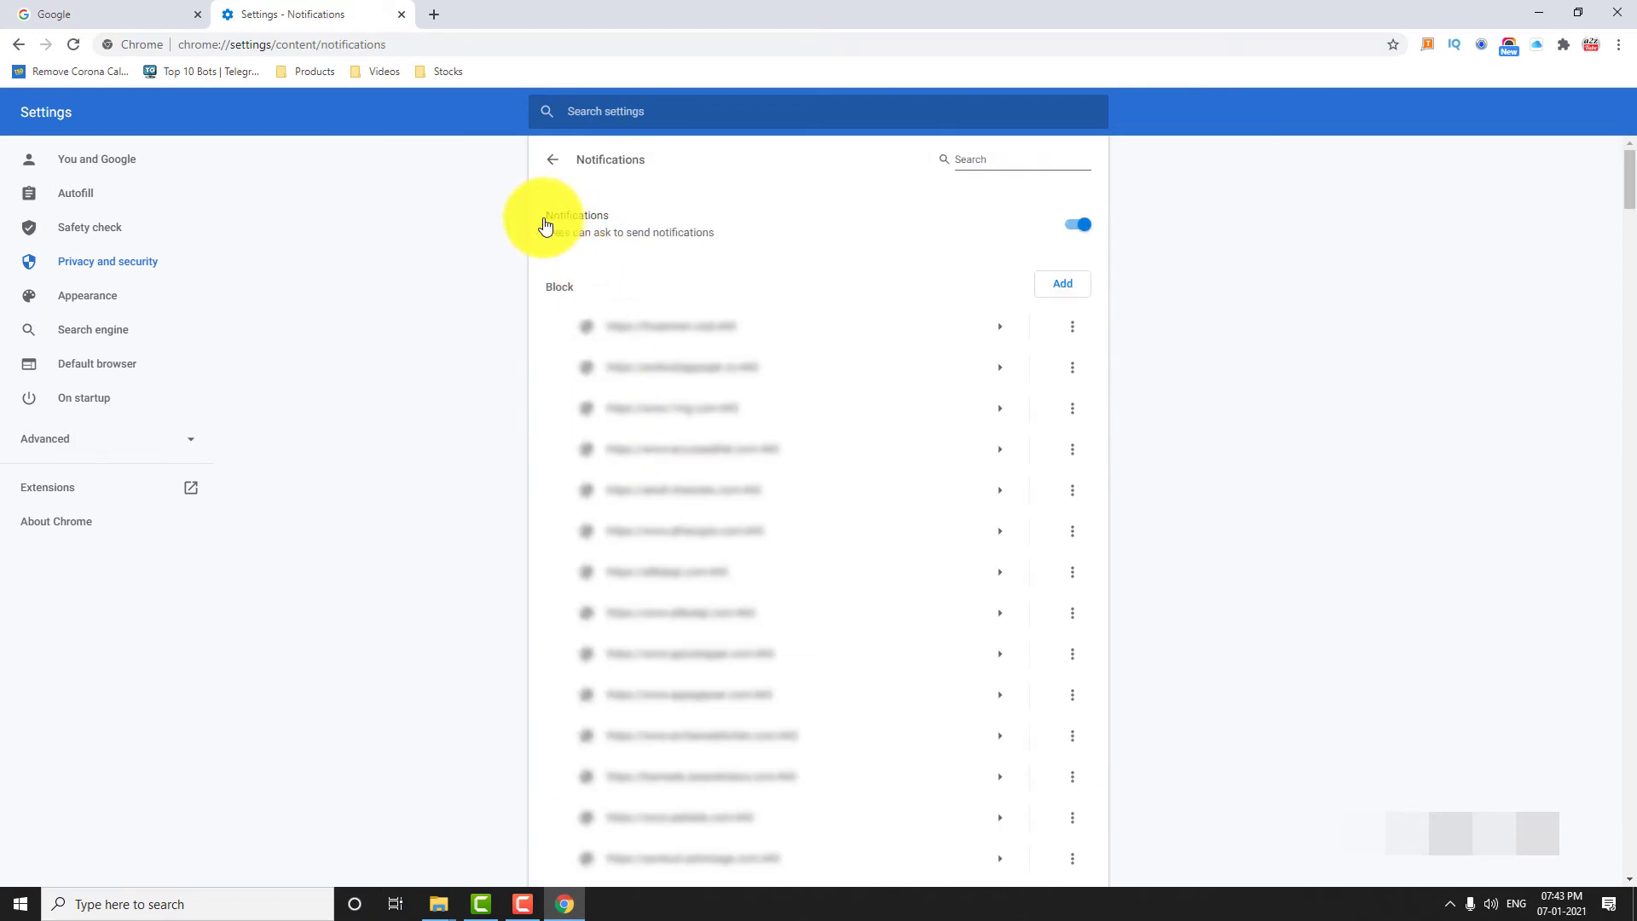
mouse_move(645, 246)
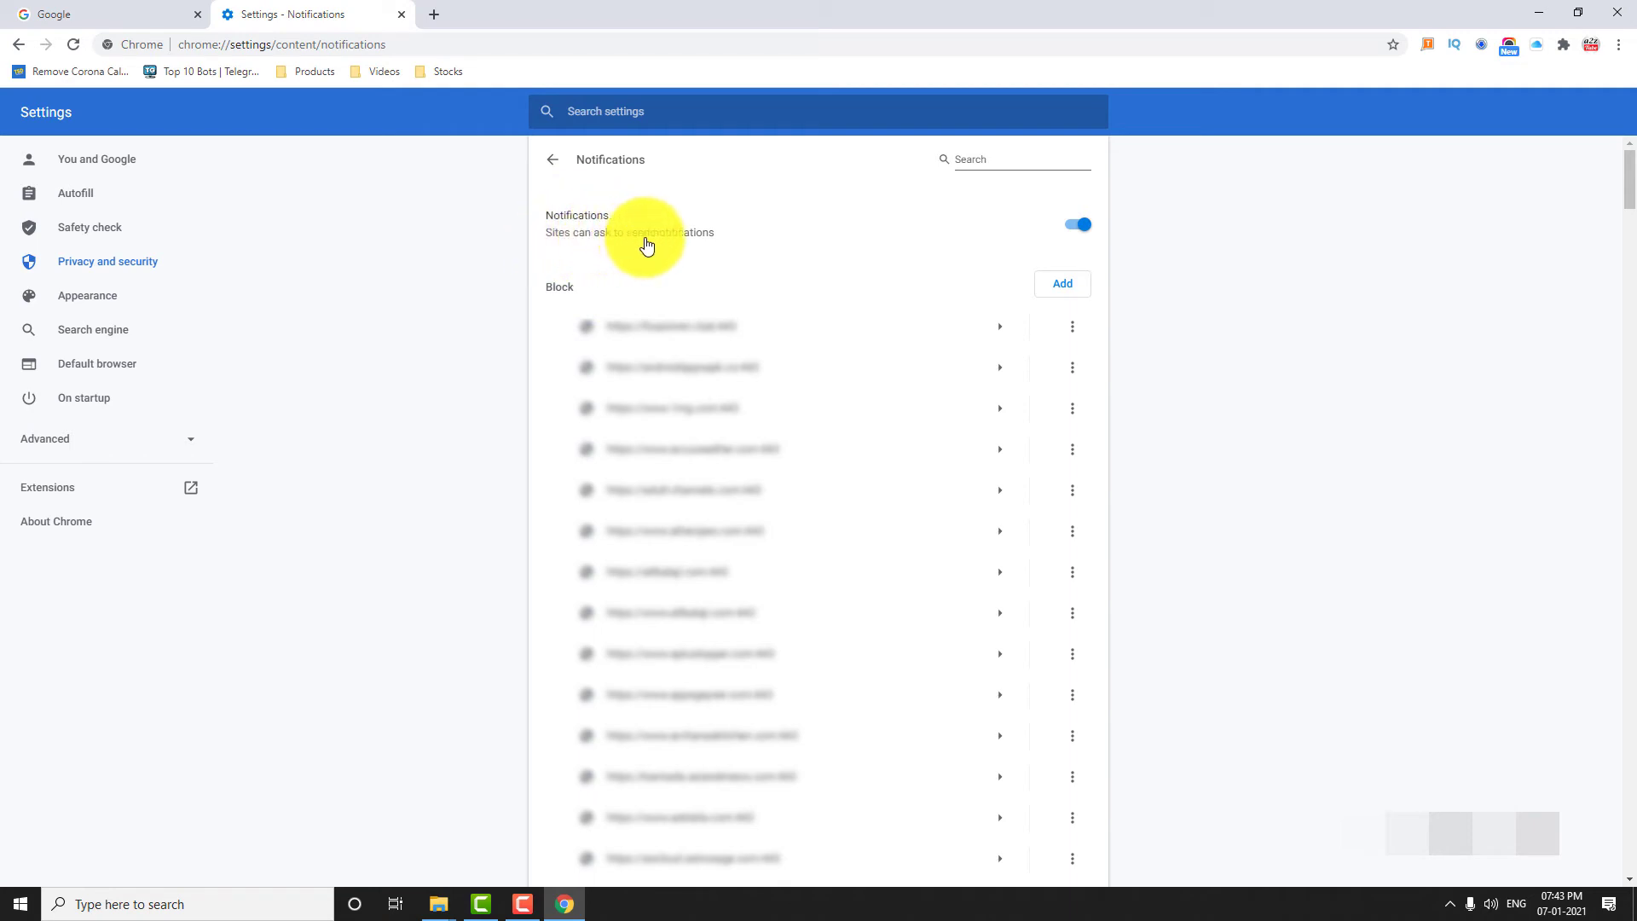
click(1076, 225)
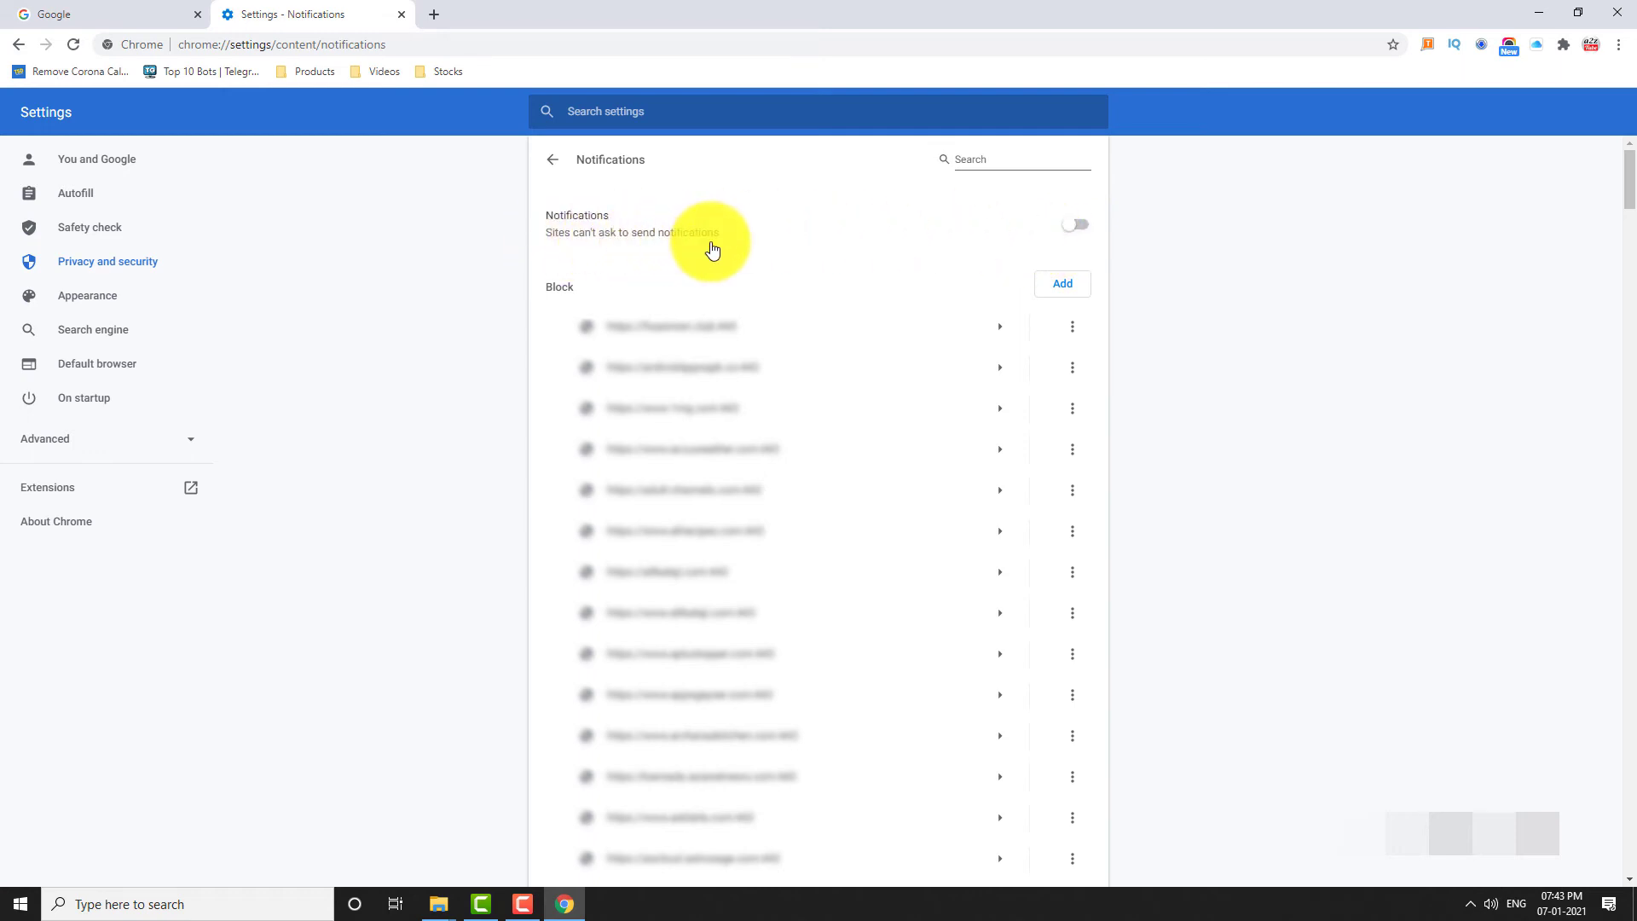
Return to the Site Settings list, where Notifications now reads Blocked
click(553, 159)
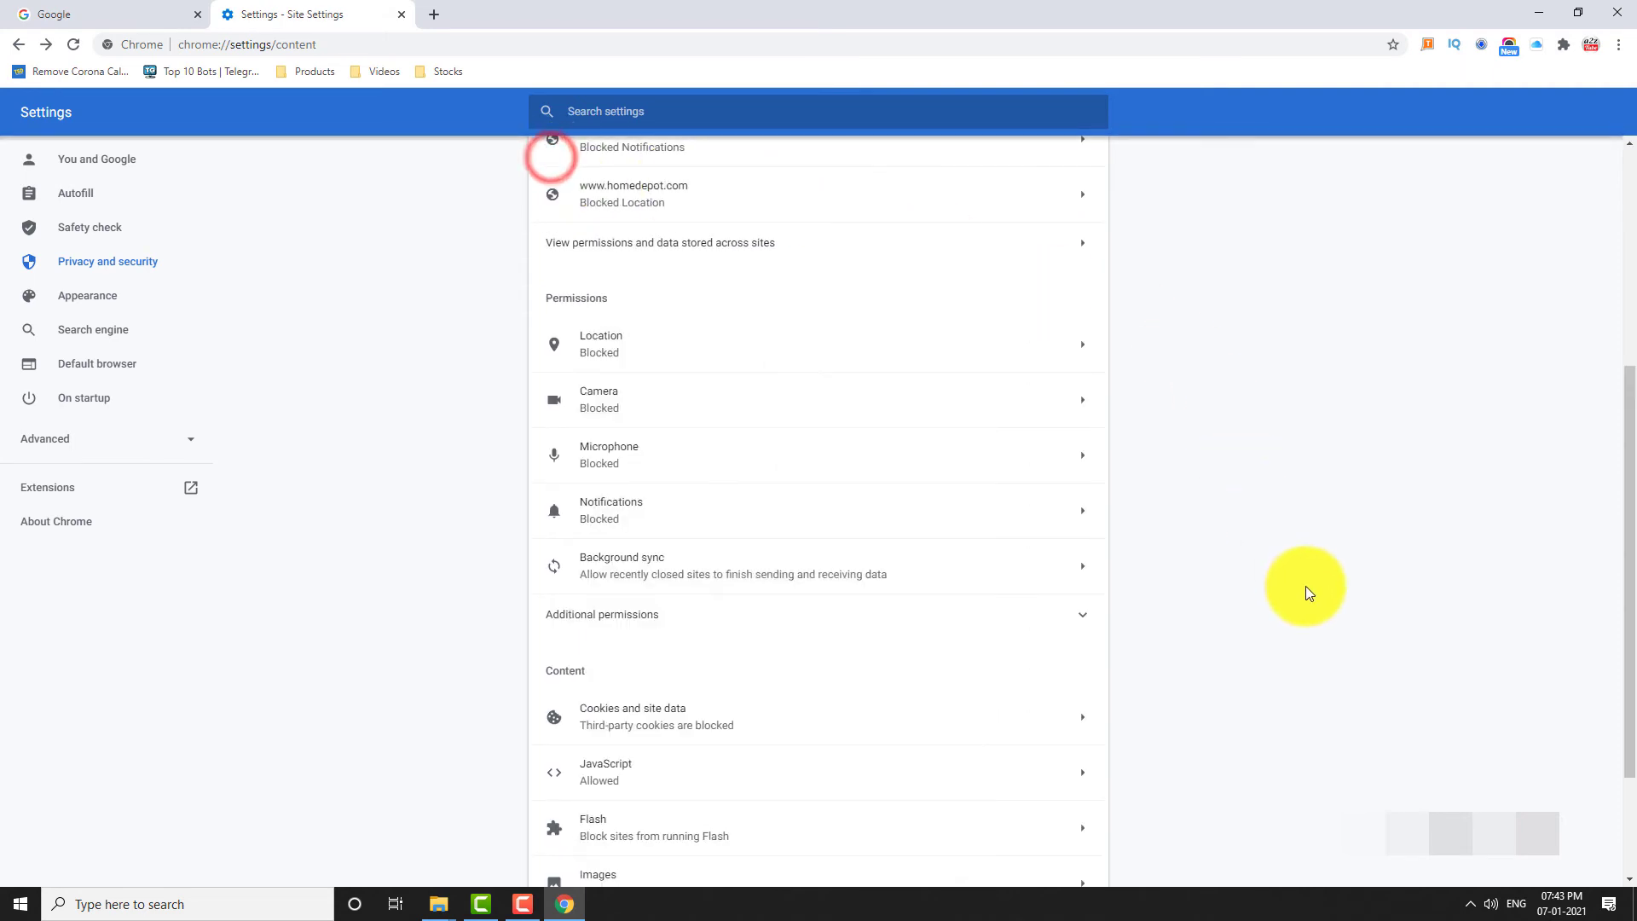
mouse_move(720, 547)
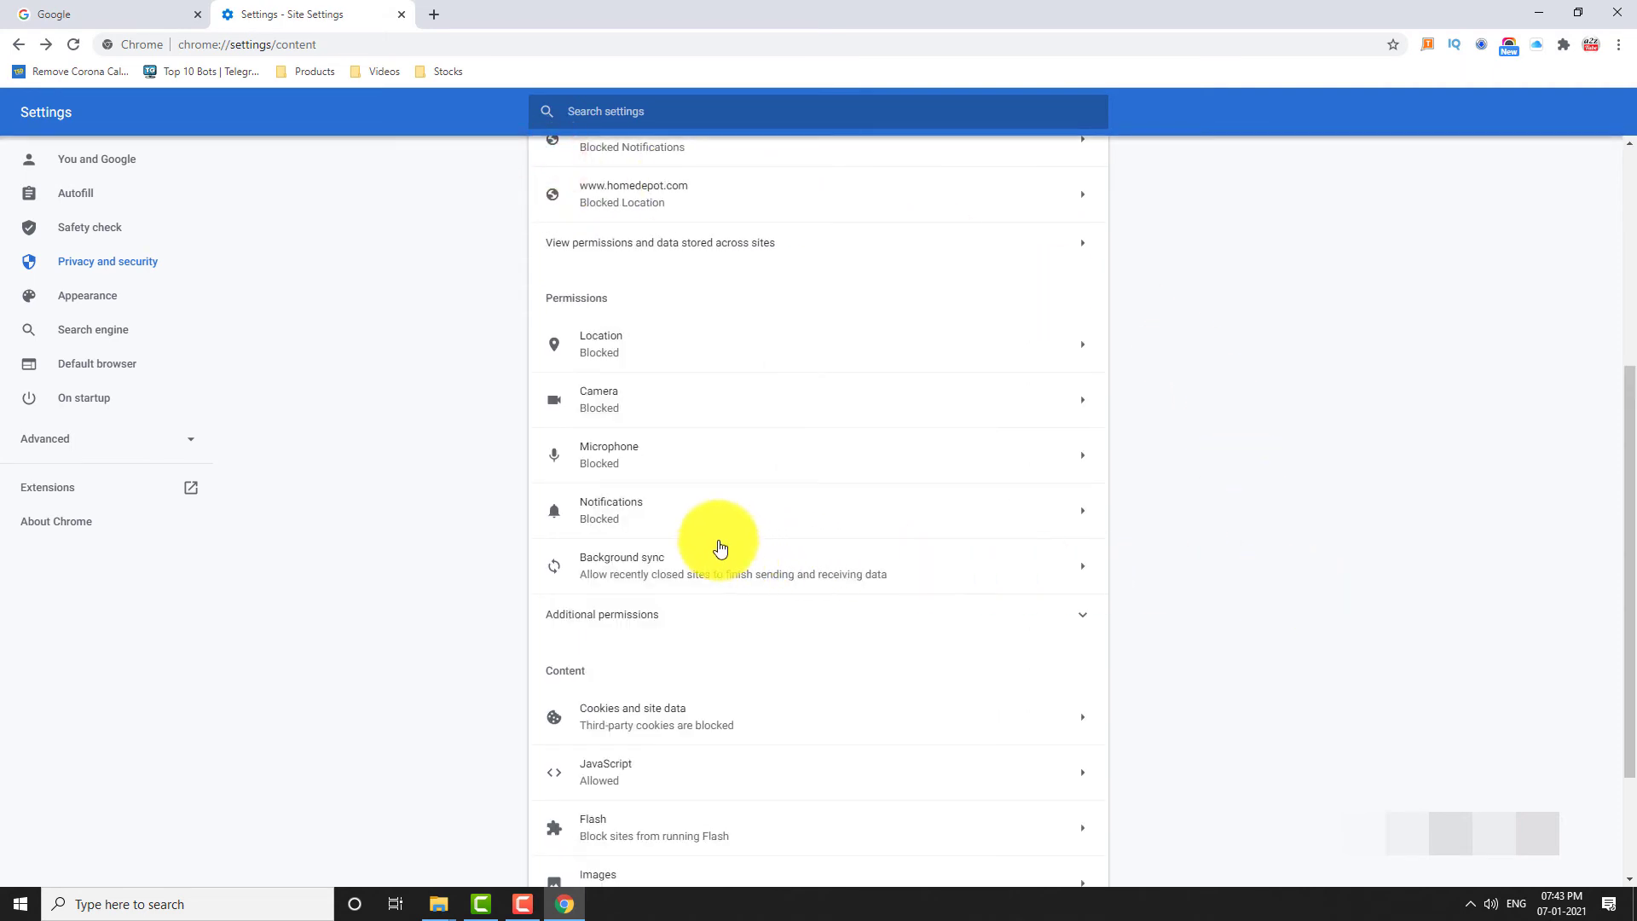
mouse_move(614, 527)
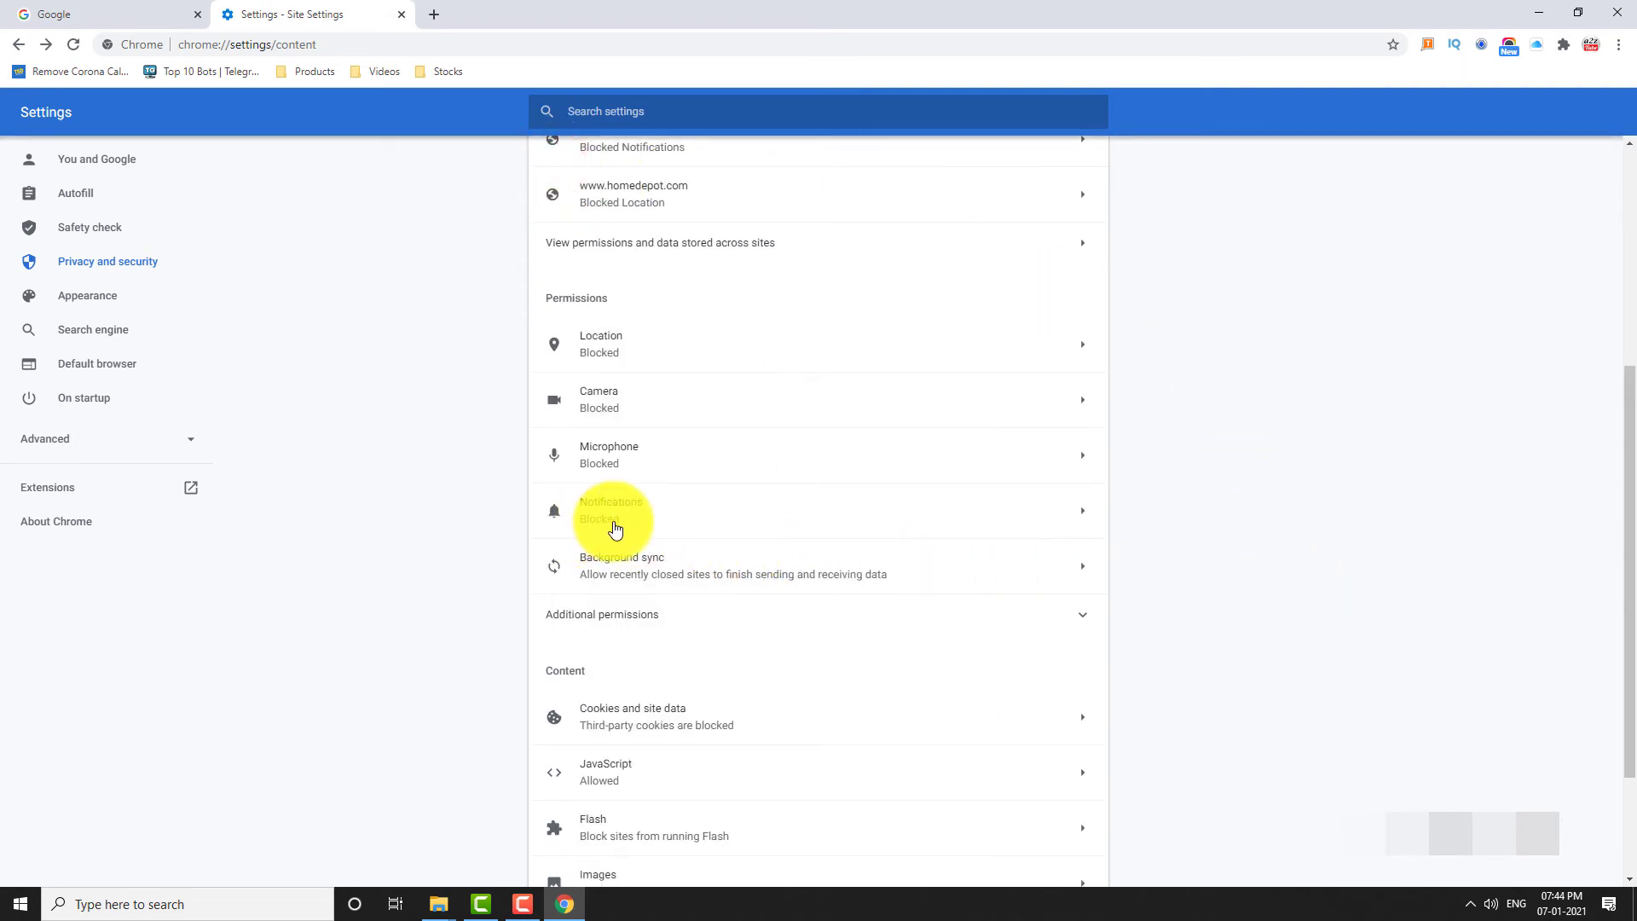
mouse_move(1248, 555)
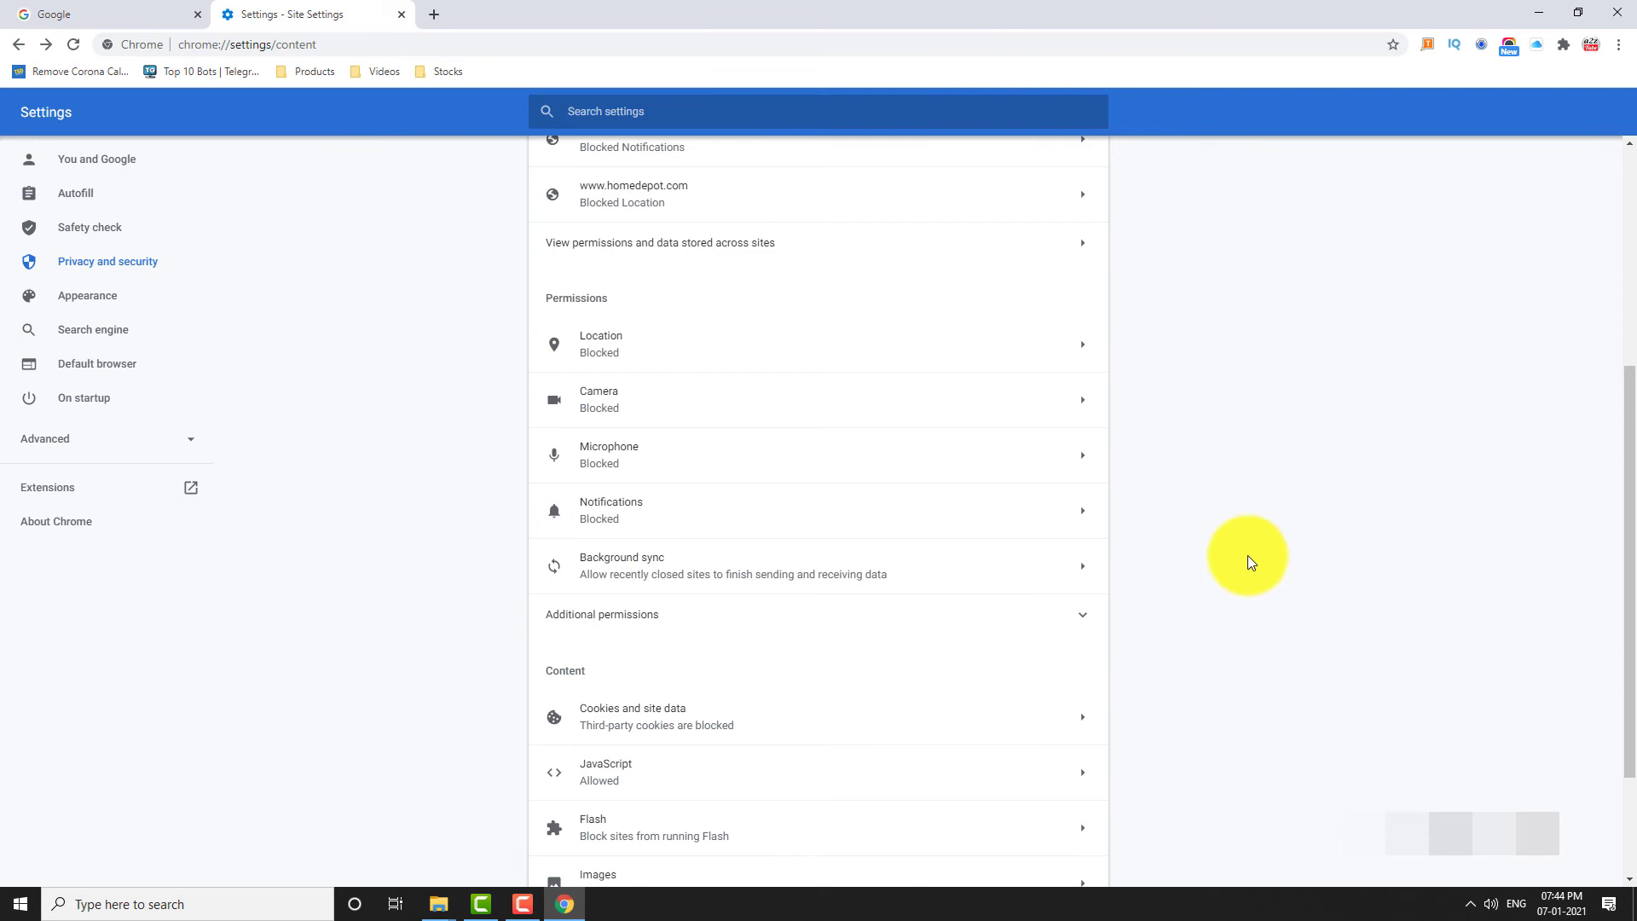